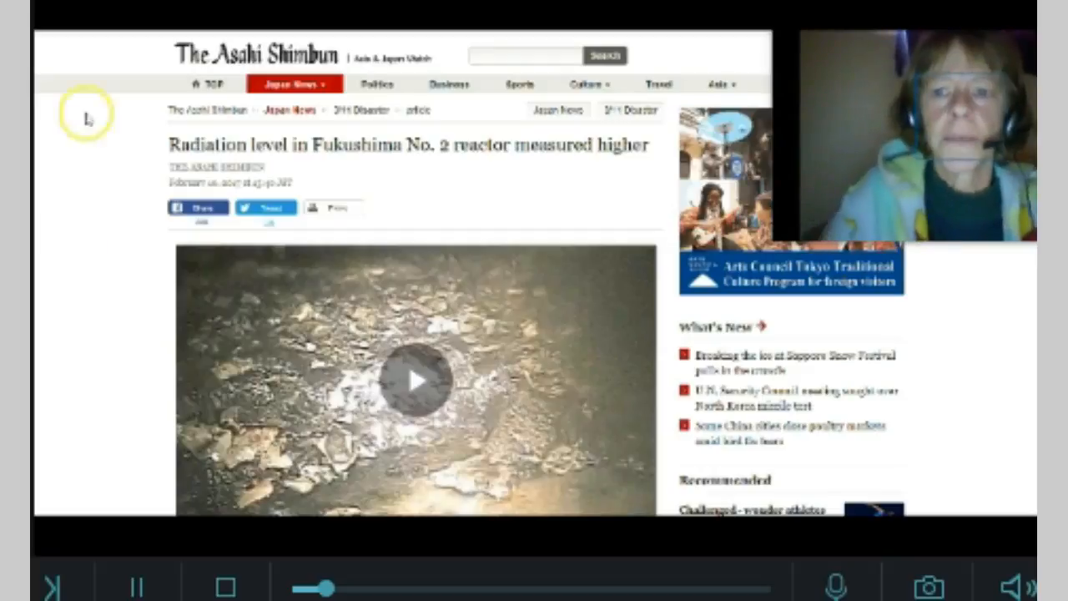
mouse_move(69, 271)
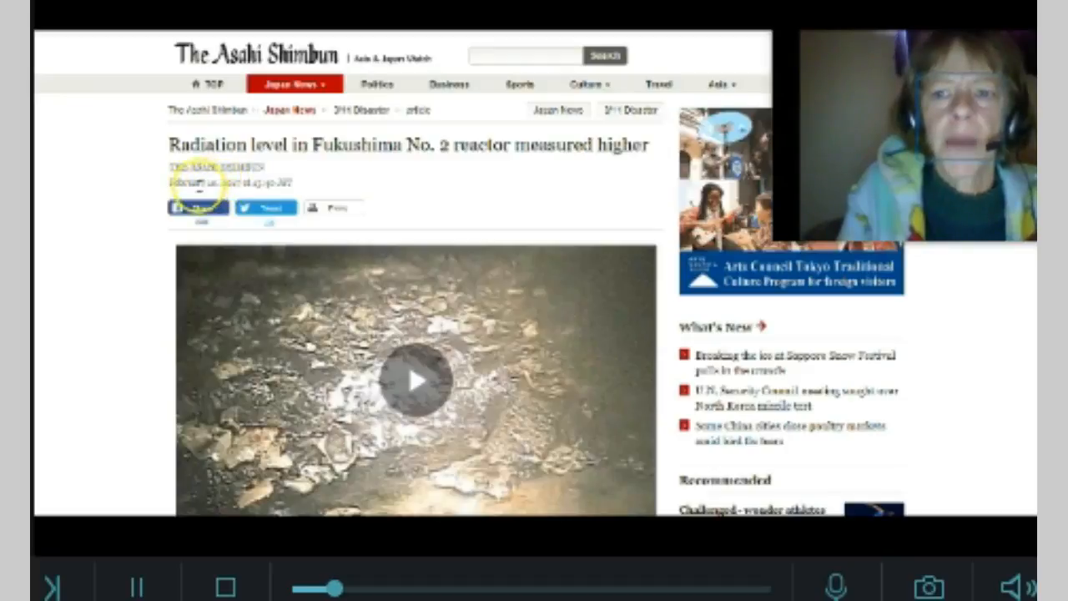
mouse_move(114, 193)
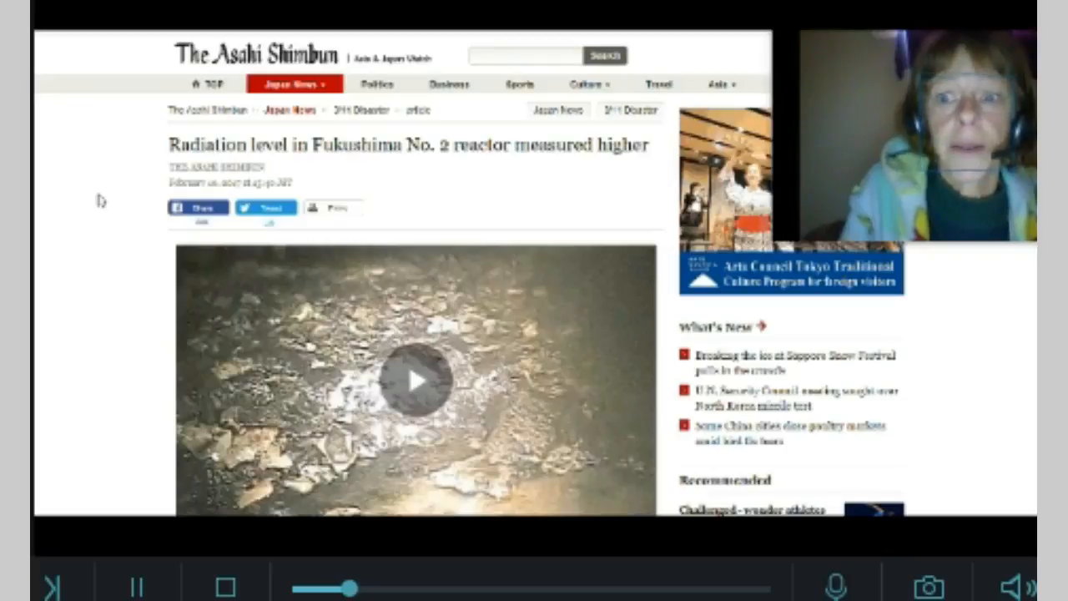
- Scroll past the headline to the embedded reactor video and first paragraph
scroll("down", 3)
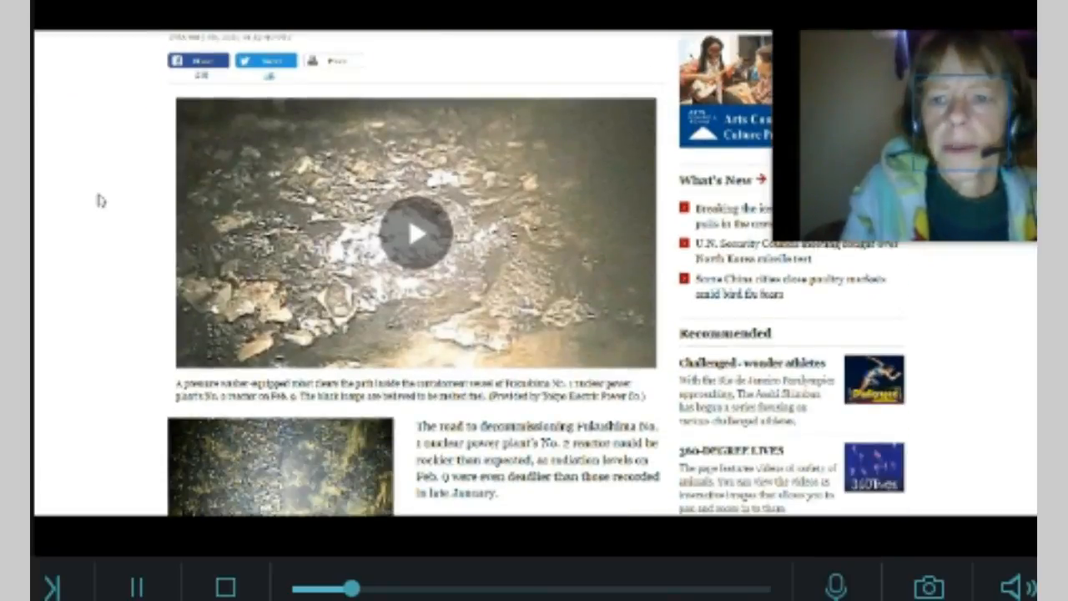
scroll("down", 3)
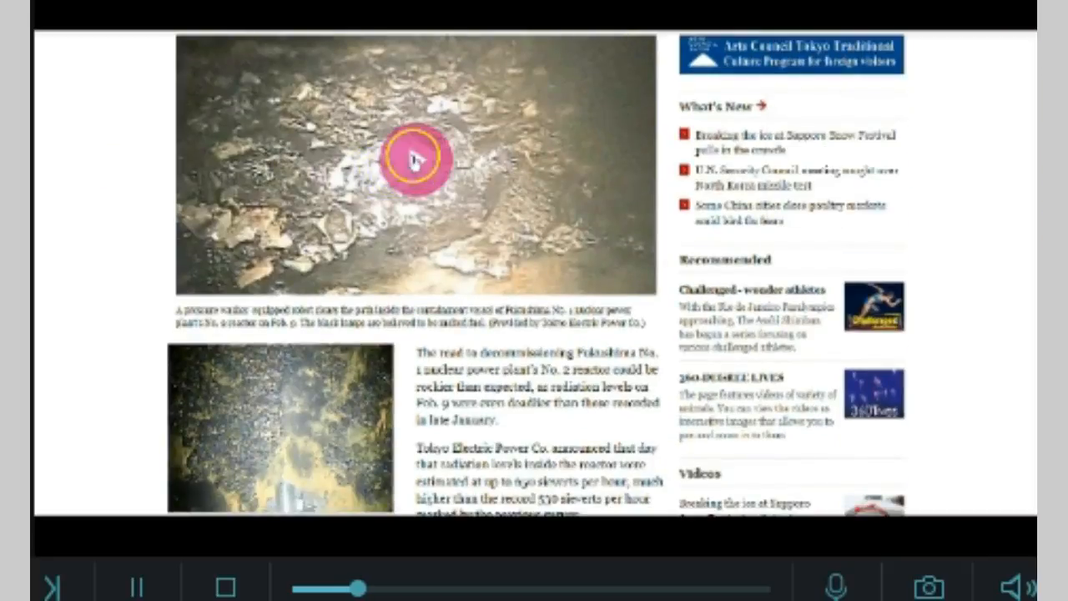
- Start playback of the video of the robot inside the No. 2 reactor
left_click(414, 160)
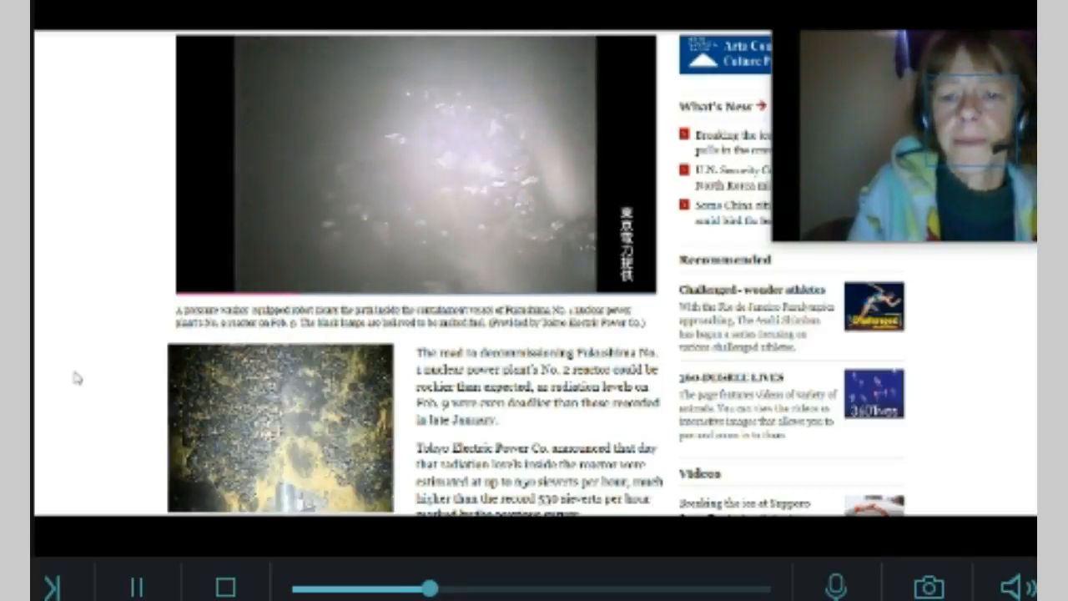
- Scroll to the paragraphs on the camera entering the containment vessel and the operator's estimate
scroll("down", 3)
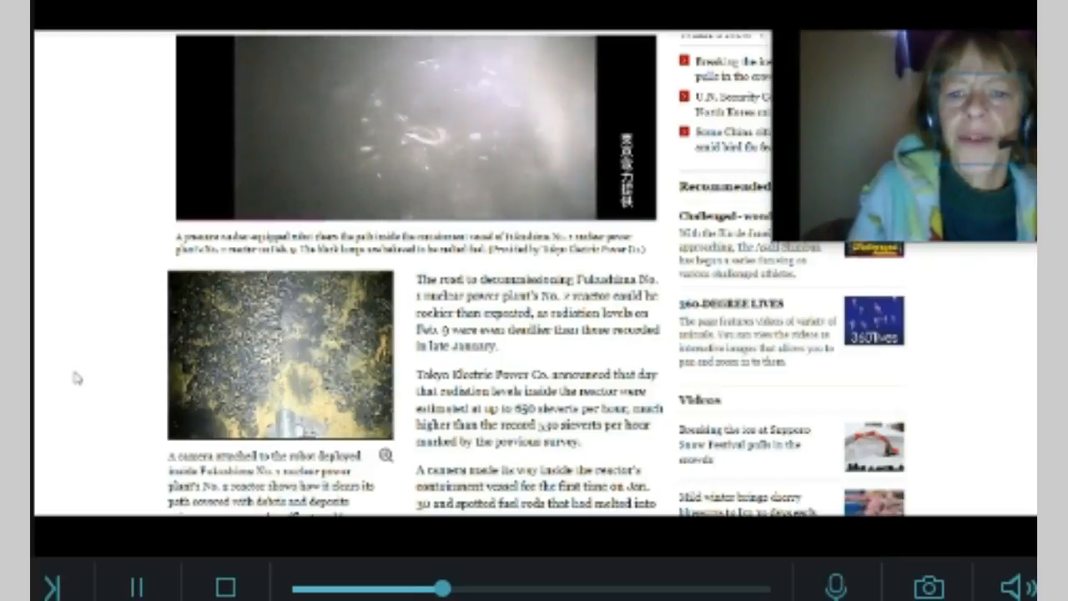
scroll("down", 3)
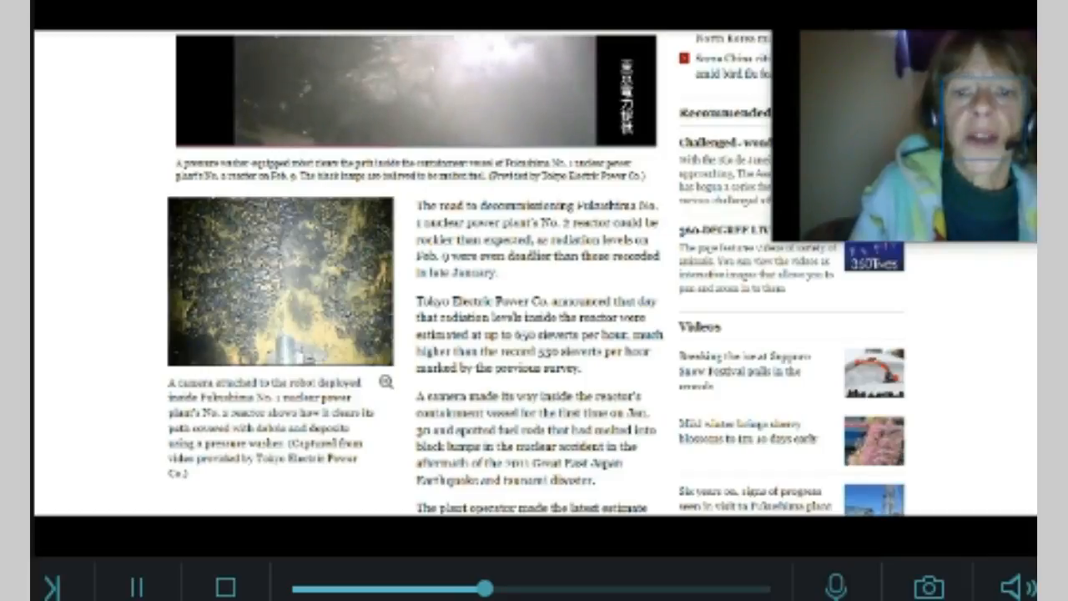
scroll("down", 3)
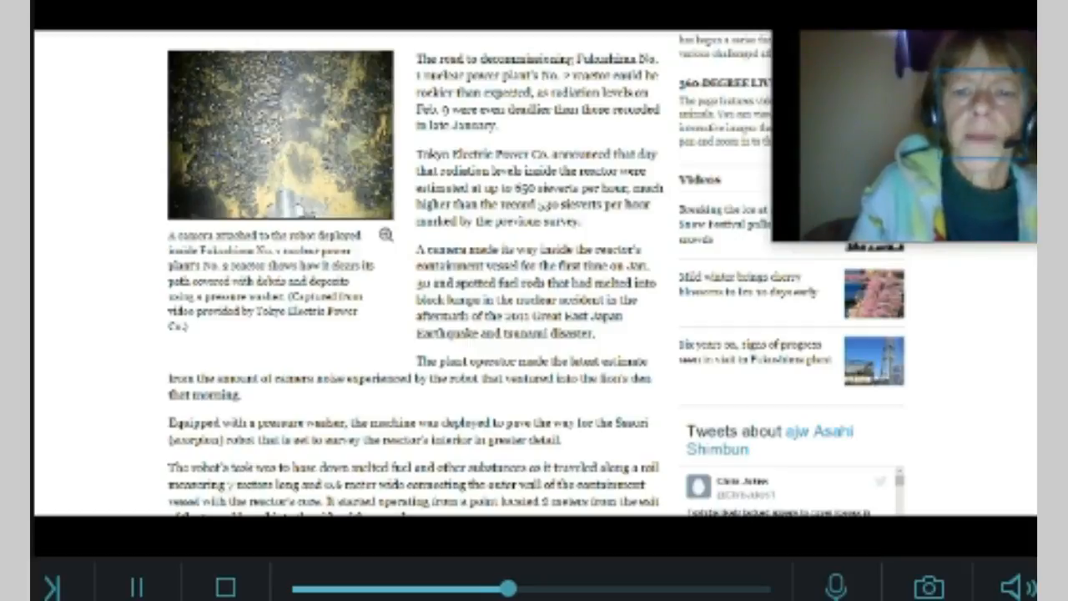
- Scroll to the paragraphs on the darkening footage, early retrieval and TEPCO's radiation estimate
scroll("down", 3)
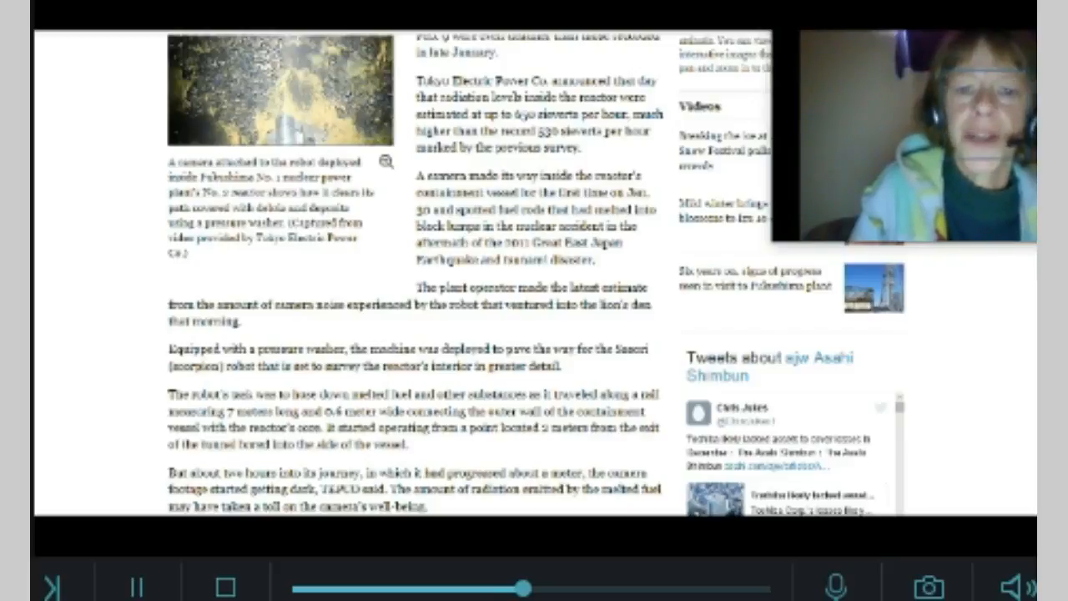
scroll("down", 3)
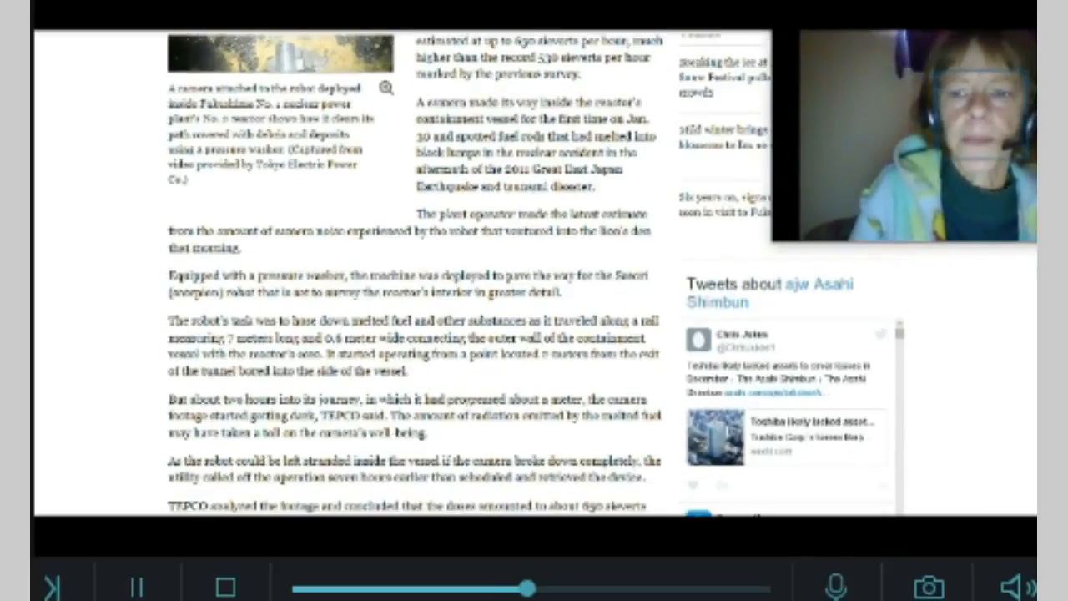
scroll("down", 3)
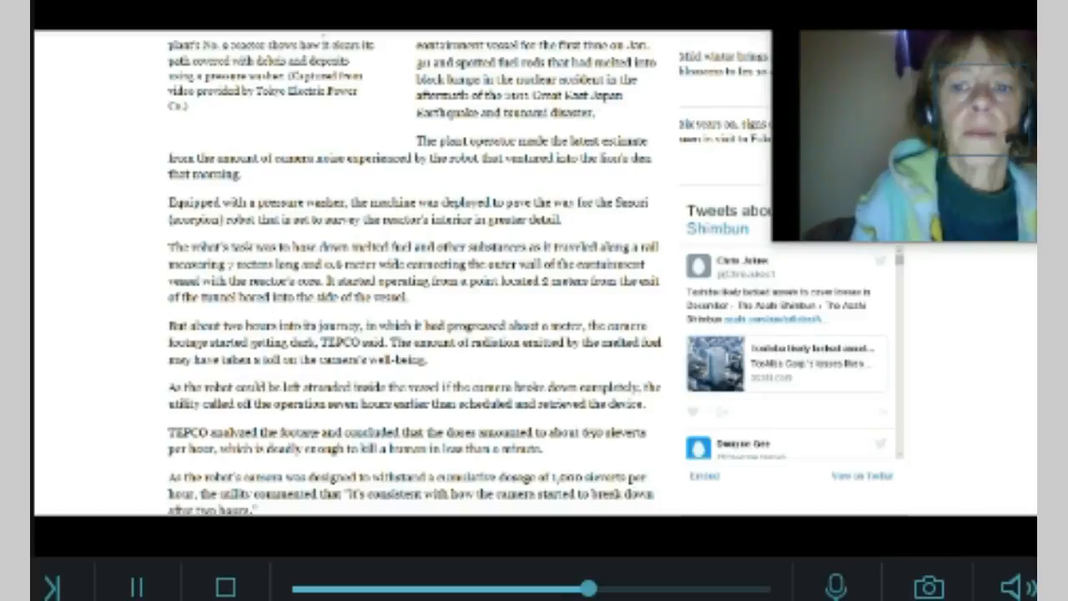
- Scroll to the closing paragraphs on the Sasori robot plan and the TEPCO official's quote
scroll("down", 3)
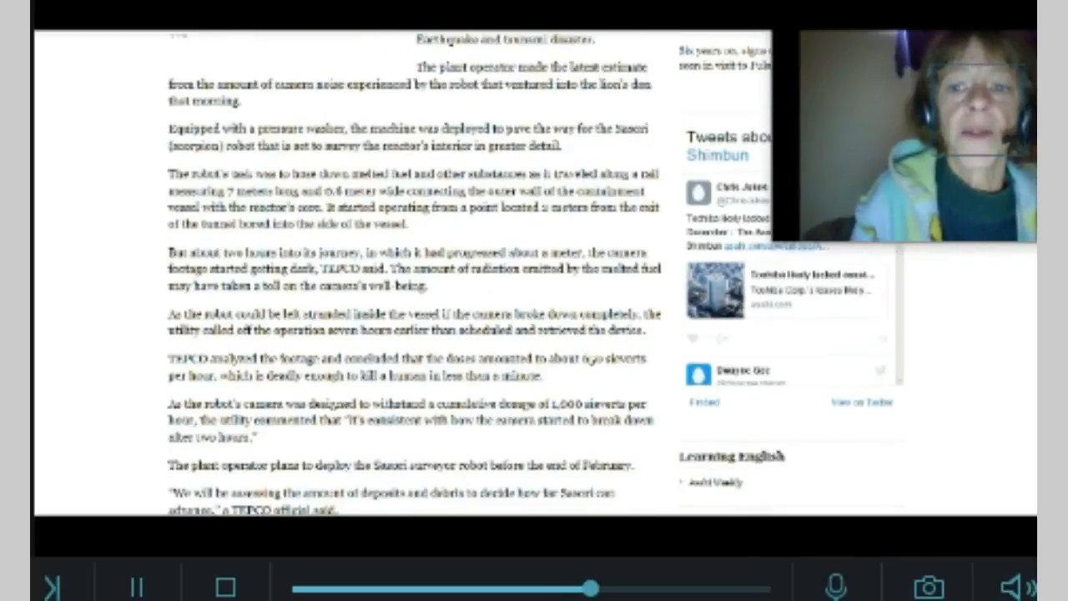
scroll("down", 3)
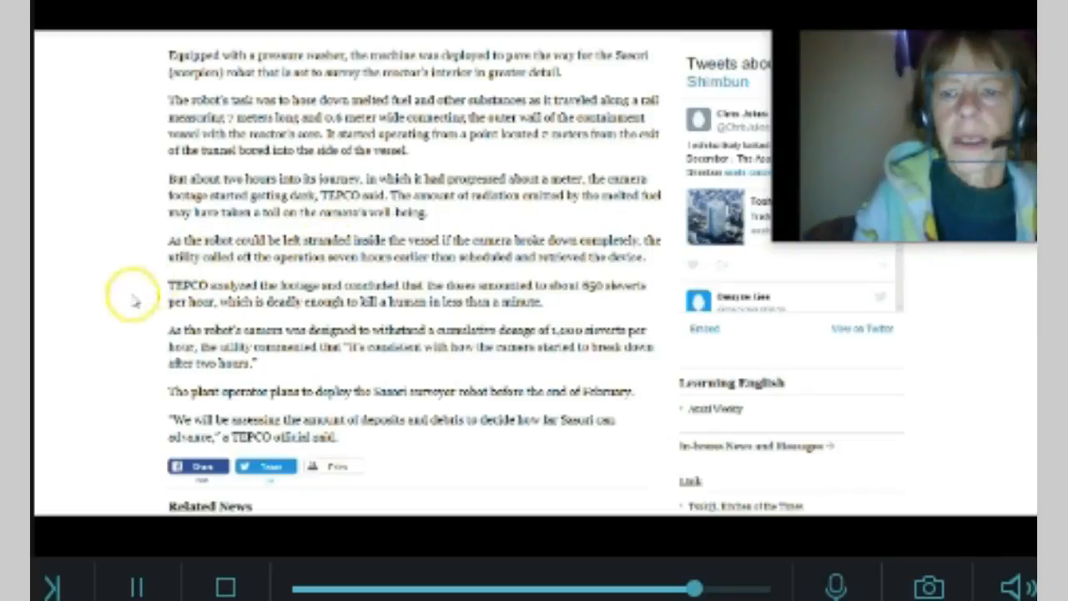
mouse_move(75, 364)
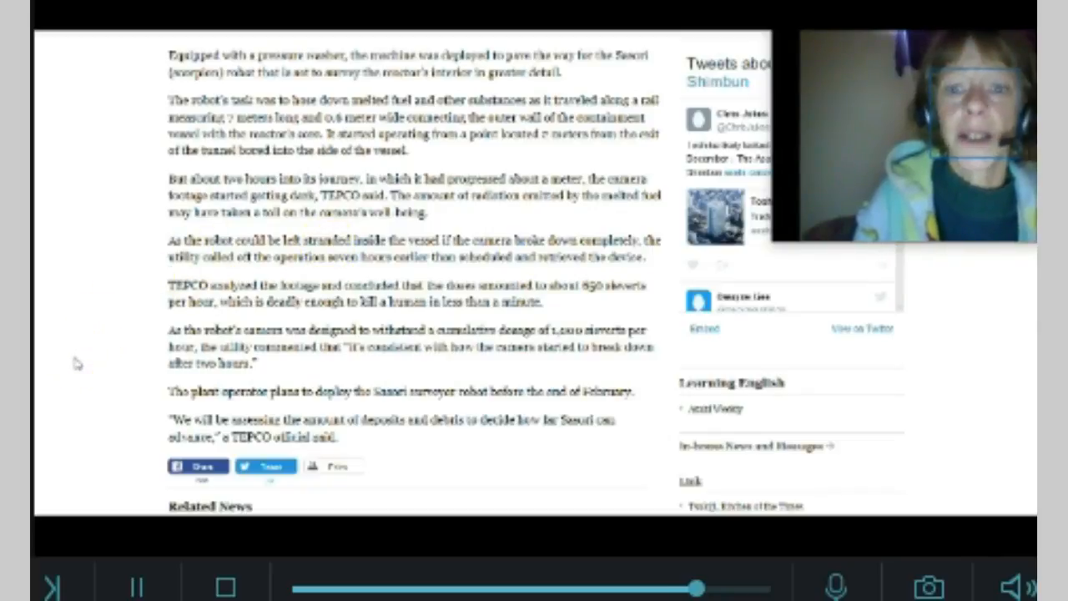